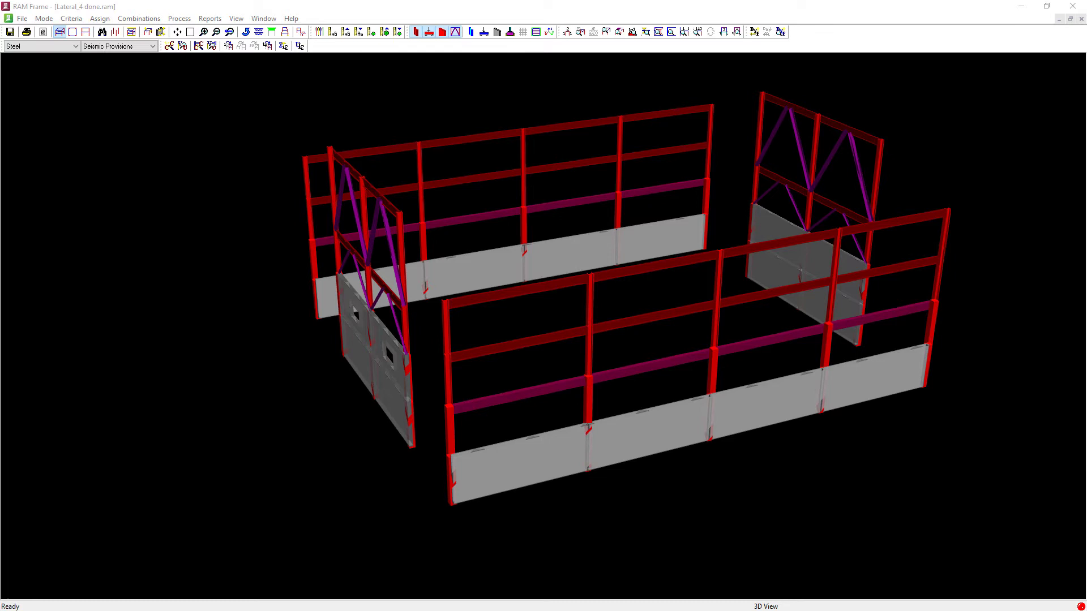
- Open the Assign Frame Type dialog from the Assign menu
{"action": "left_click", "coordinate": [99, 18]}
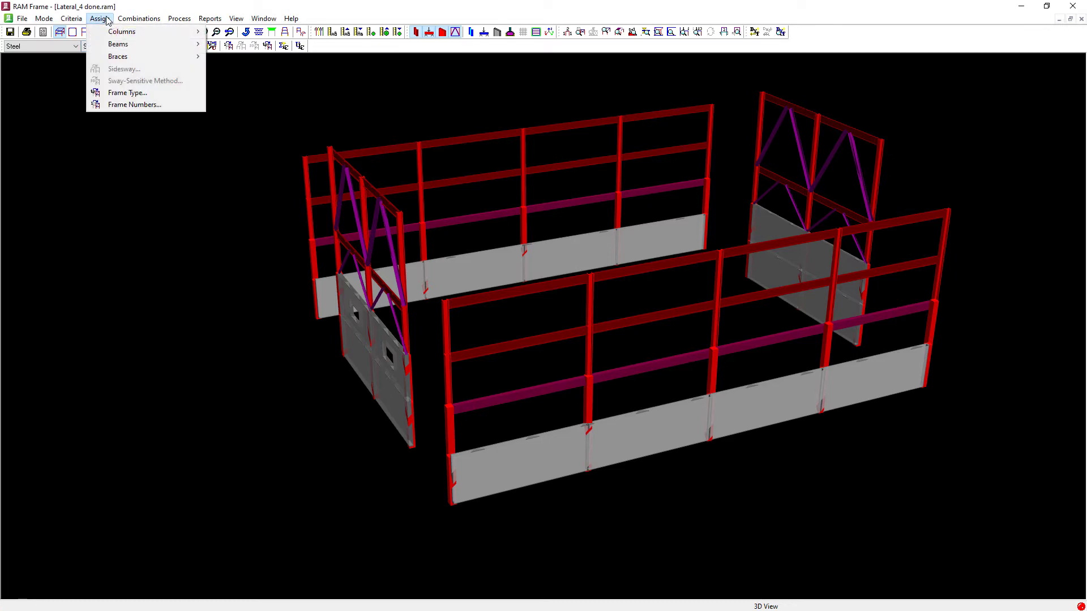
{"action": "mouse_move", "coordinate": [117, 56]}
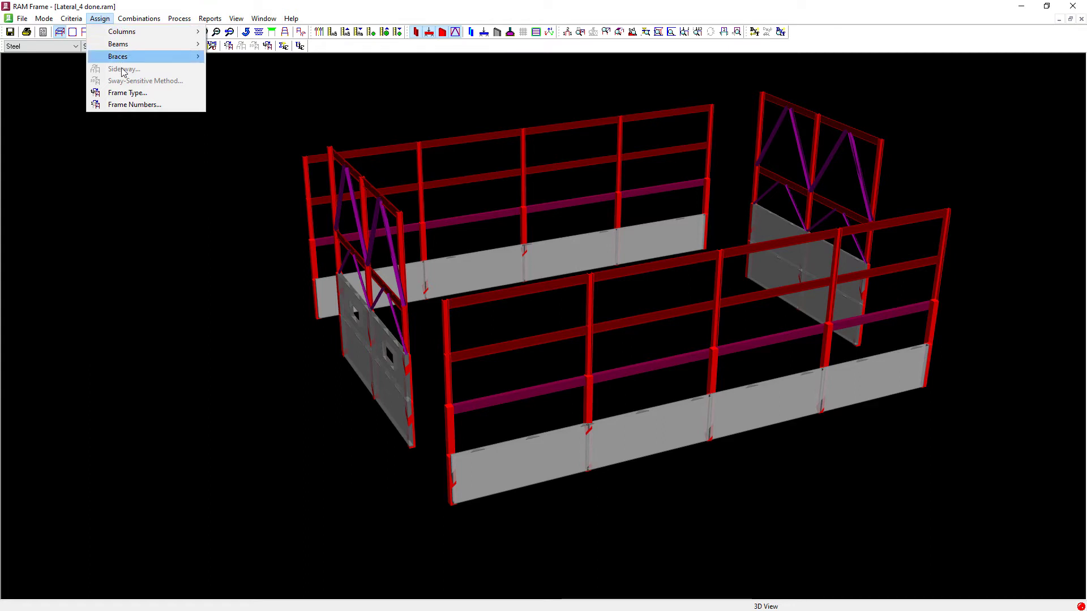
{"action": "left_click", "coordinate": [128, 93]}
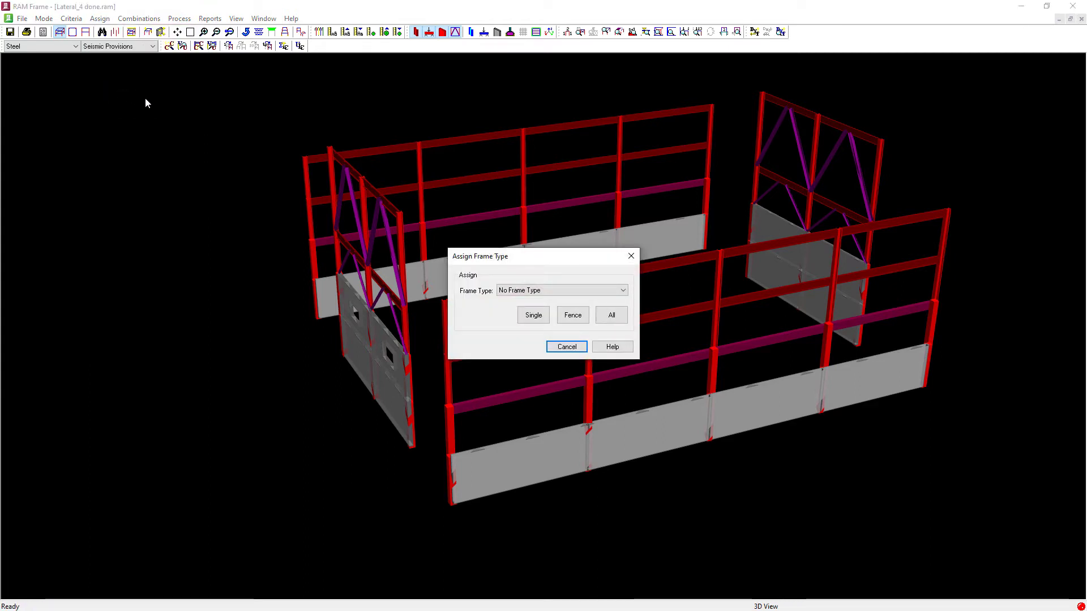
- Choose Special Moment Resisting Frame as the frame type
{"action": "left_click", "coordinate": [621, 289]}
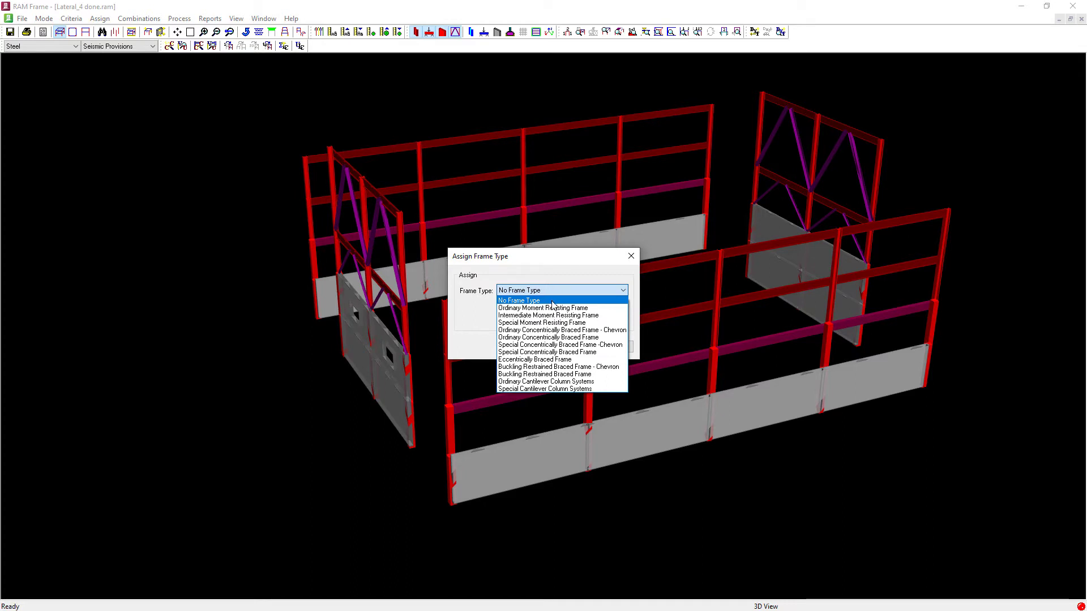
{"action": "mouse_move", "coordinate": [543, 322]}
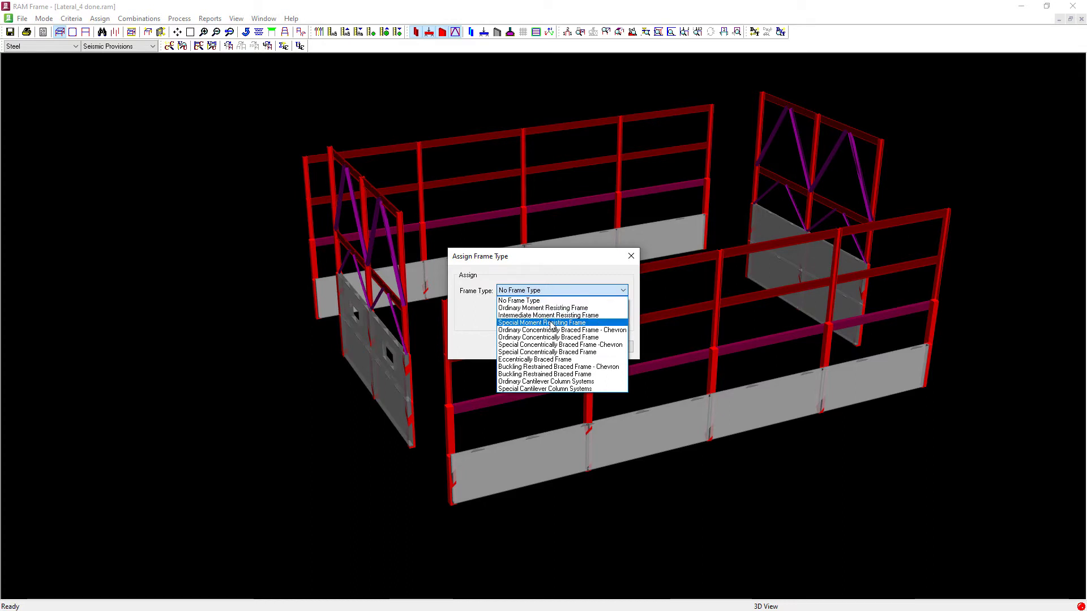
{"action": "left_click", "coordinate": [543, 322]}
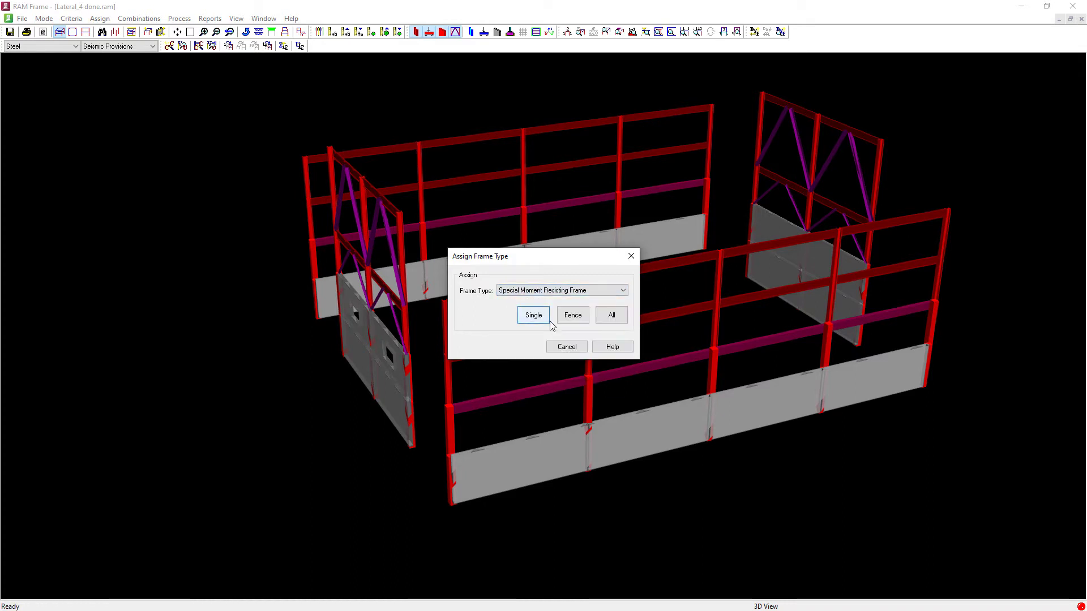
{"action": "mouse_move", "coordinate": [573, 314]}
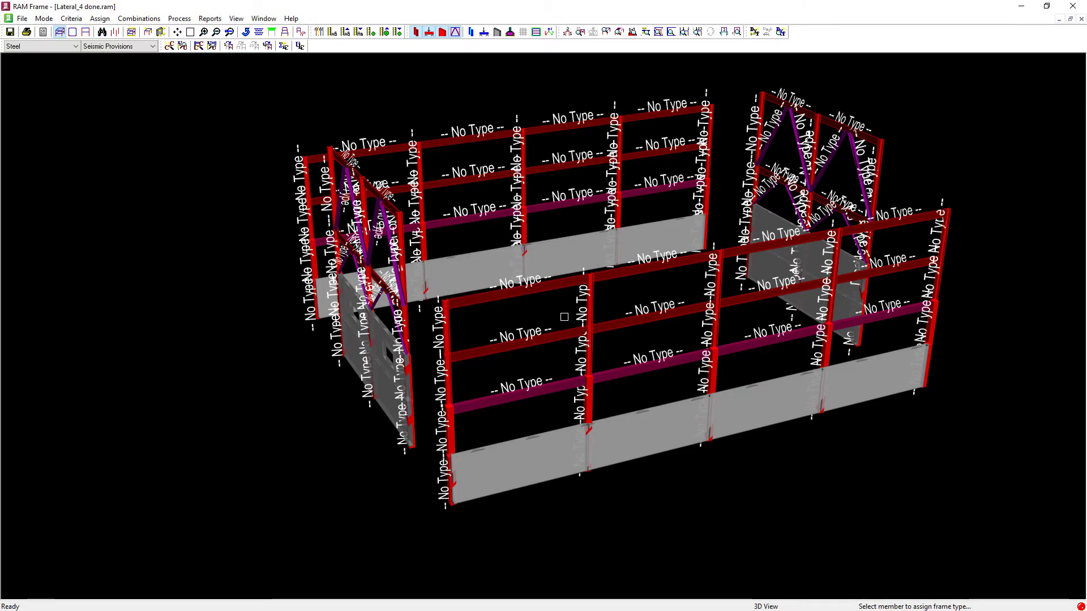
{"action": "mouse_move", "coordinate": [547, 324]}
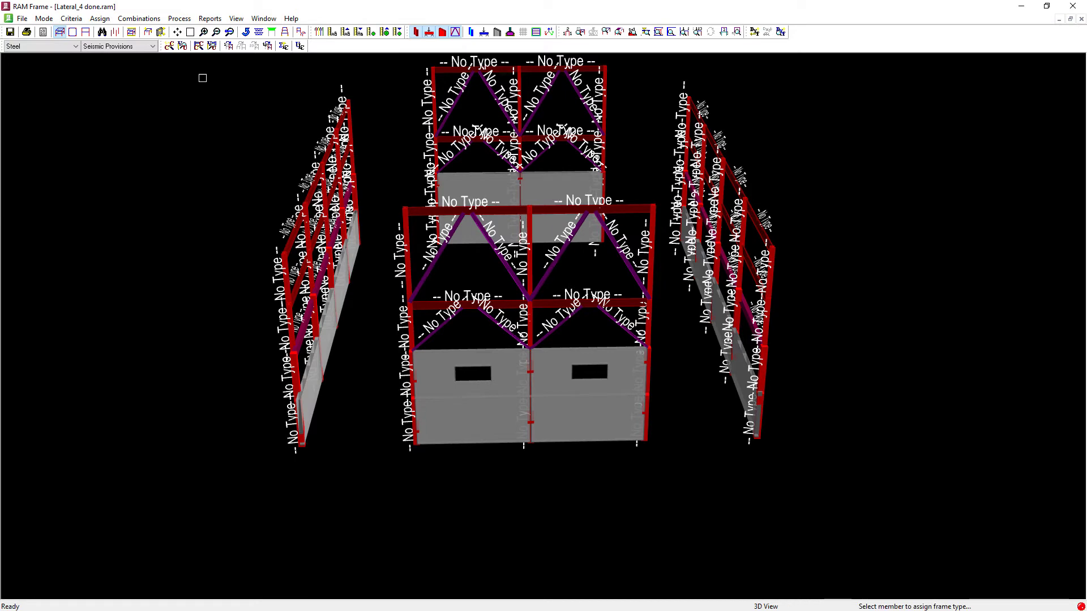
- Fence-select the two side frames to label their members SMRF
{"action": "left_click_drag", "start_coordinate": [204, 77], "coordinate": [371, 497]}
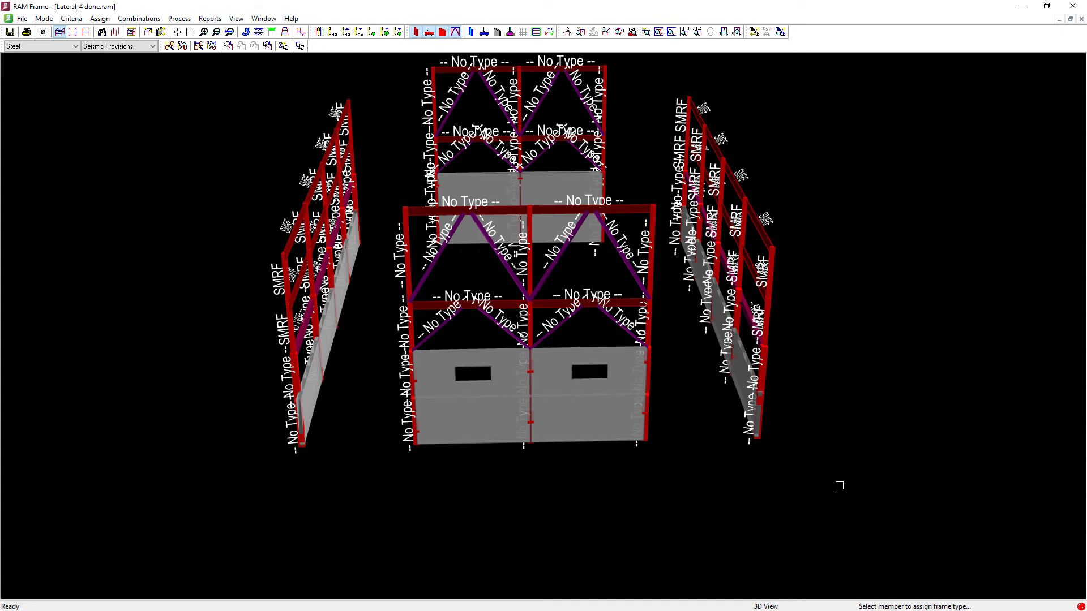
{"action": "mouse_move", "coordinate": [861, 395]}
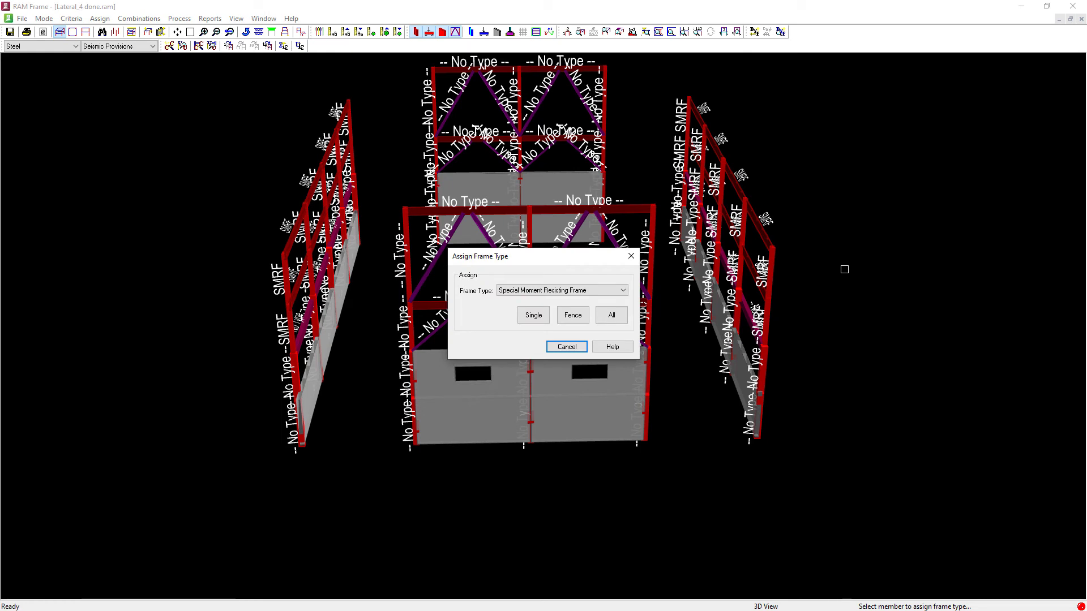
- Select Ordinary Concentrically Braced Frame - Chevron and switch to Fence assignment
{"action": "left_click", "coordinate": [560, 289]}
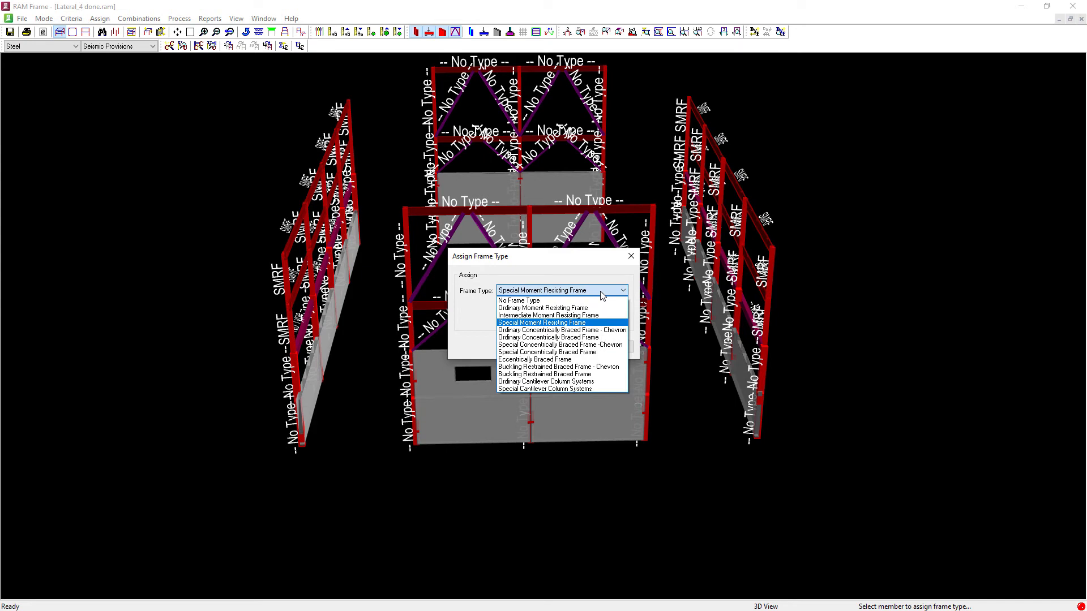
{"action": "mouse_move", "coordinate": [562, 330]}
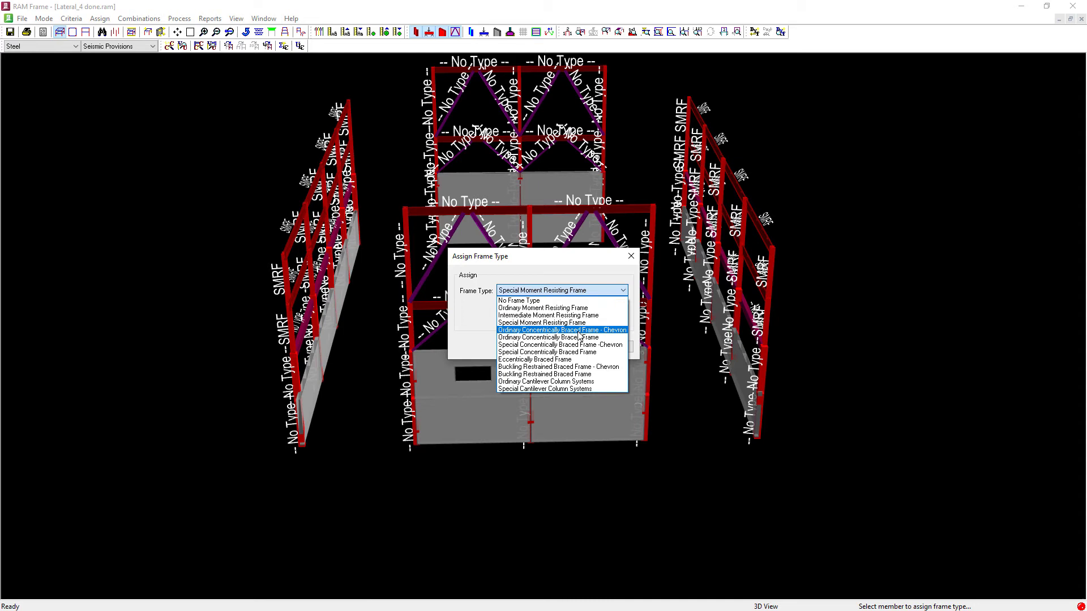
{"action": "left_click", "coordinate": [562, 330]}
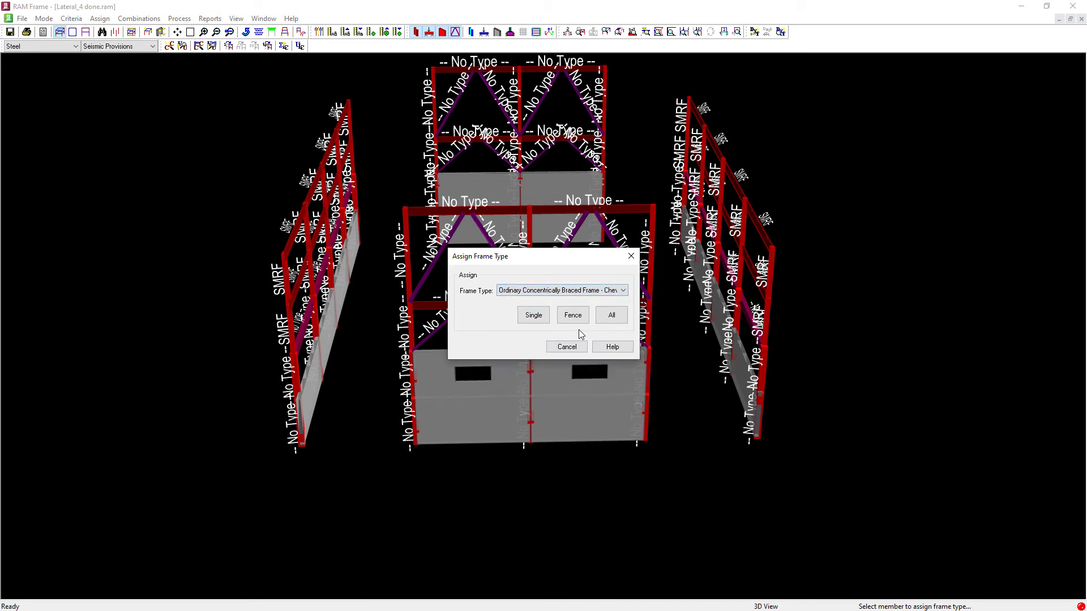
{"action": "left_click", "coordinate": [571, 315]}
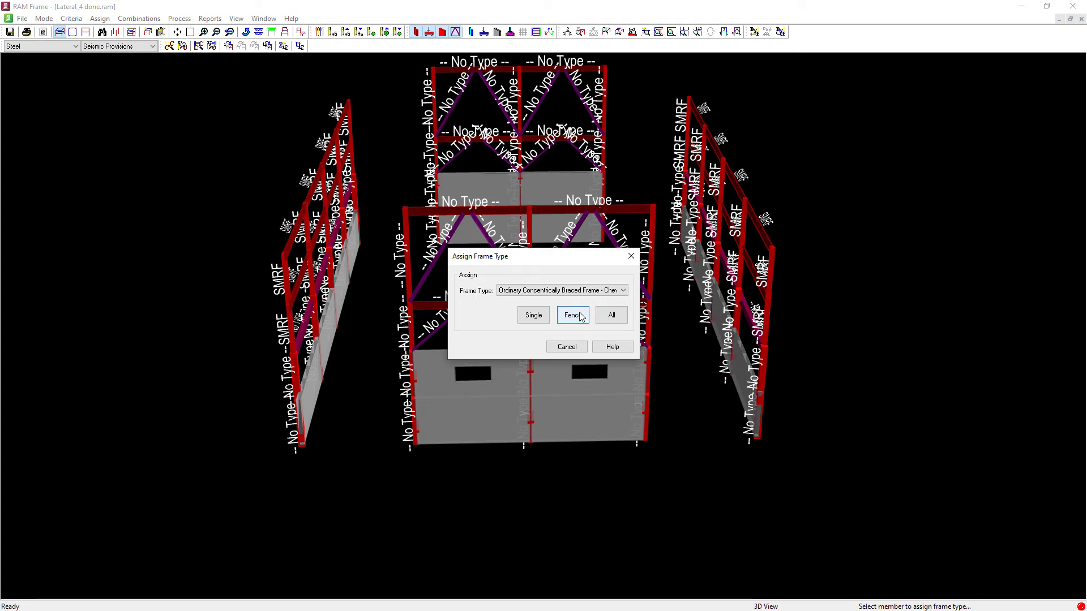
{"action": "left_click", "coordinate": [571, 314]}
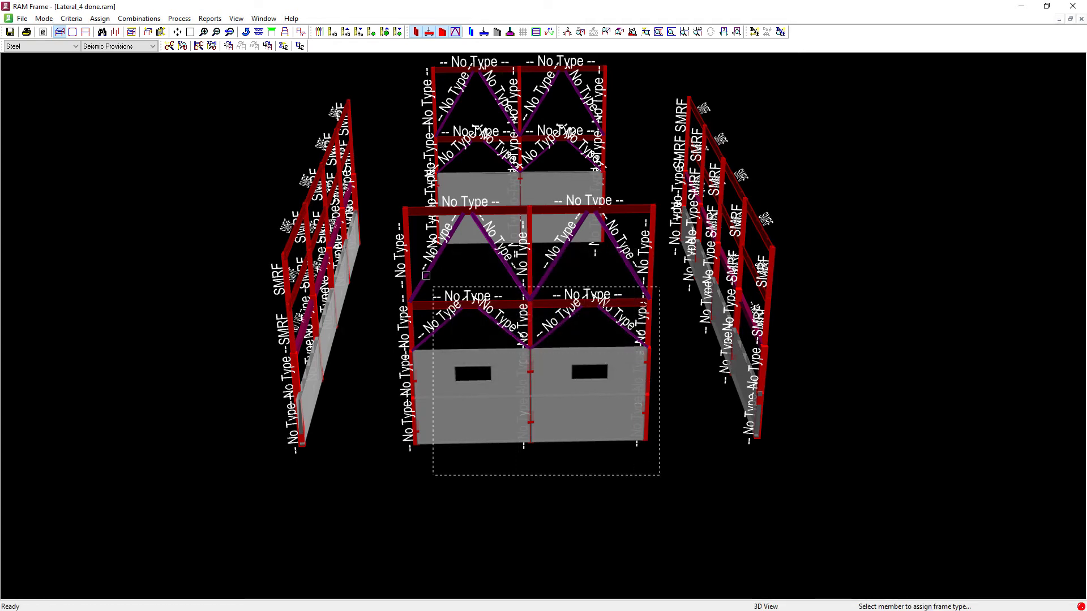